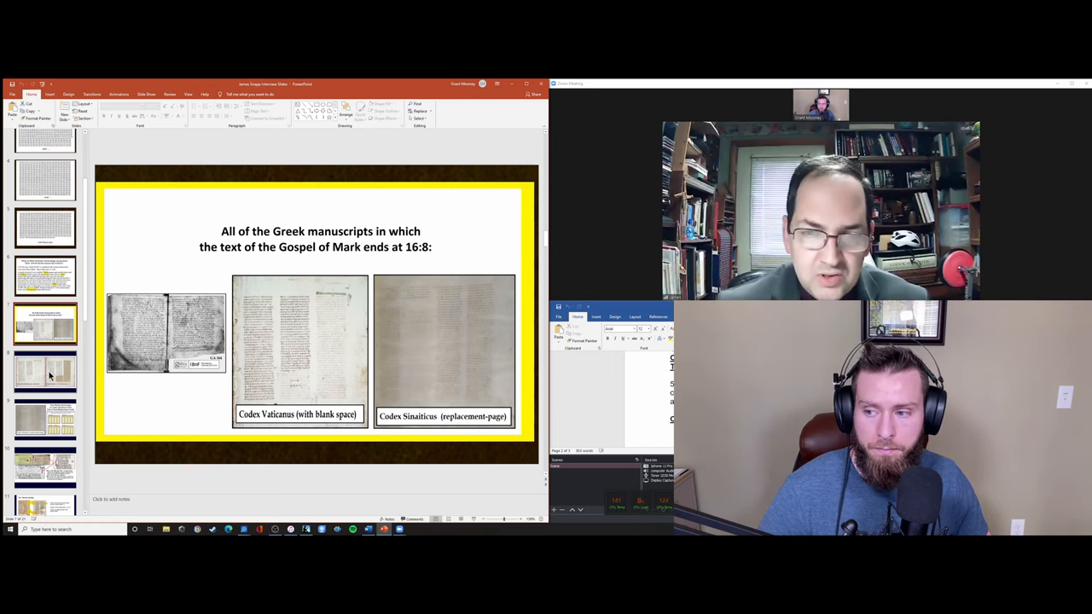
# - Display the Codex B comparison slide, then select the slide of manuscripts ending at 16:8
pyautogui.click(45, 373)
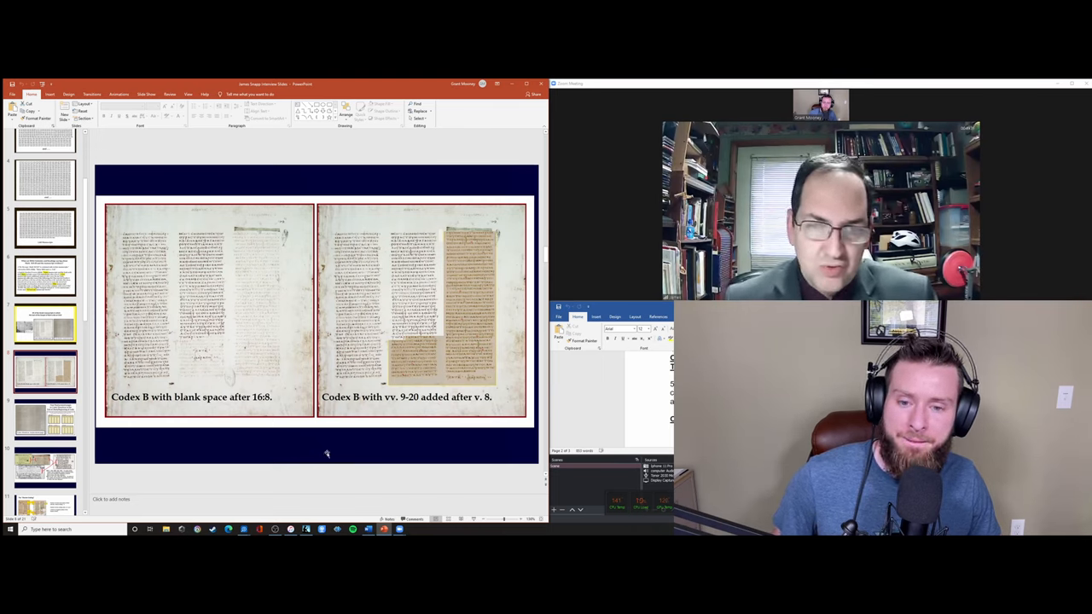
pyautogui.moveTo(348, 476)
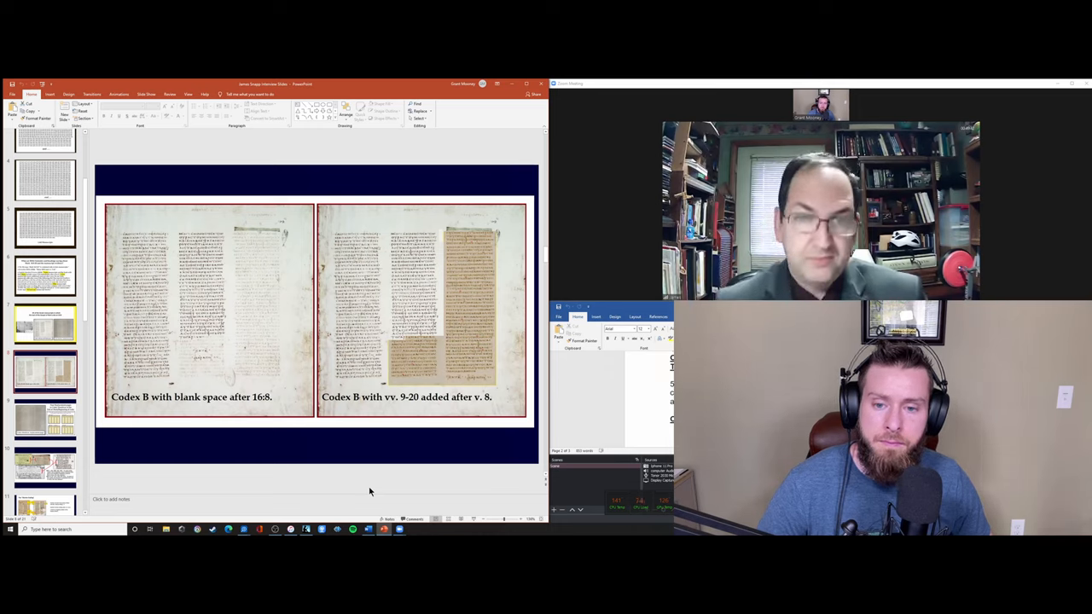
pyautogui.moveTo(396, 480)
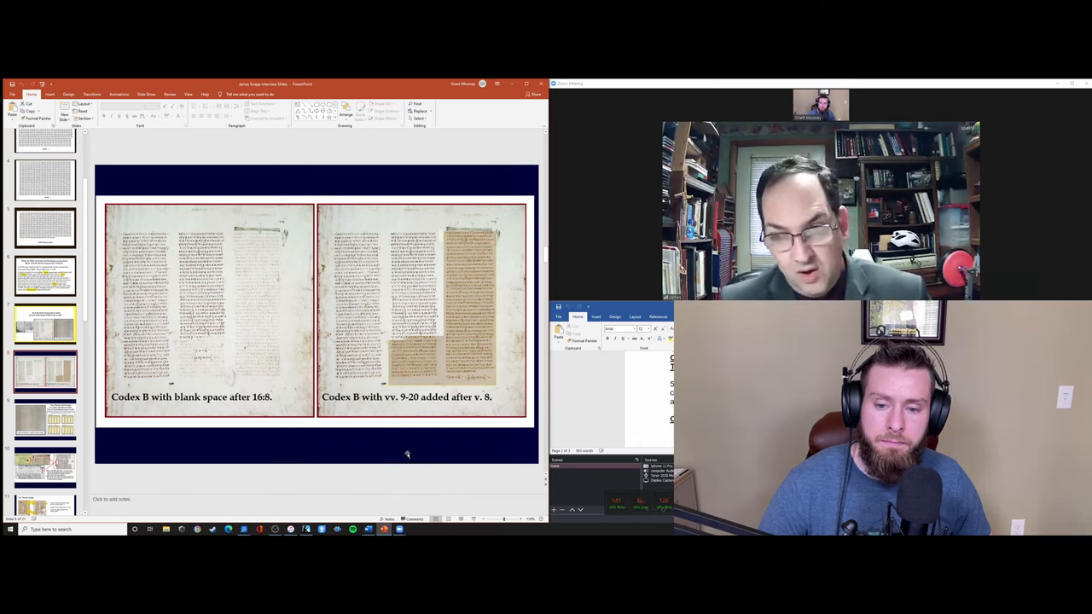
pyautogui.moveTo(408, 486)
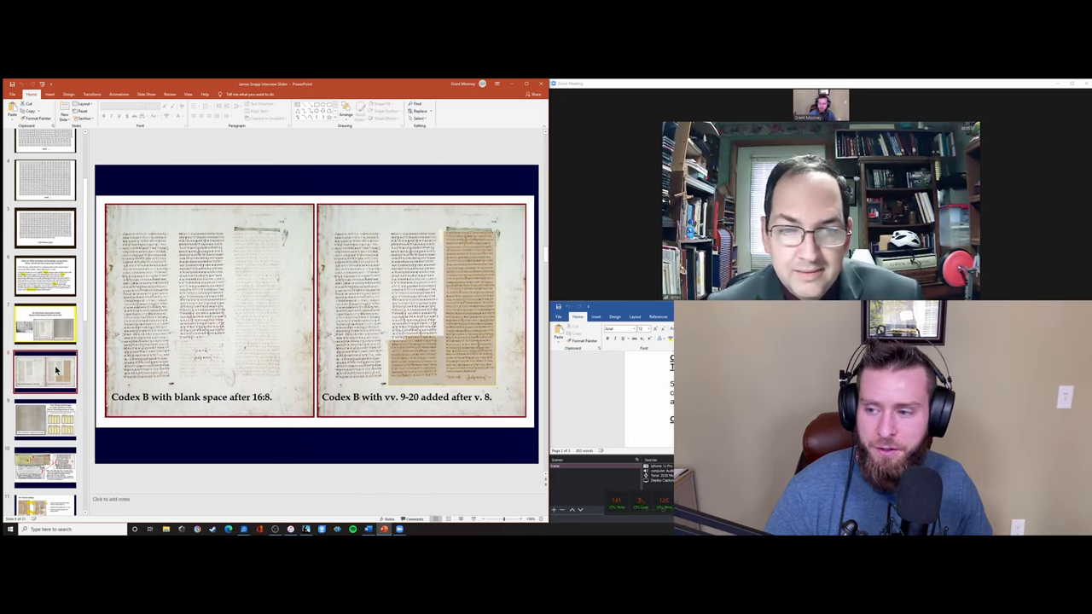
pyautogui.click(45, 324)
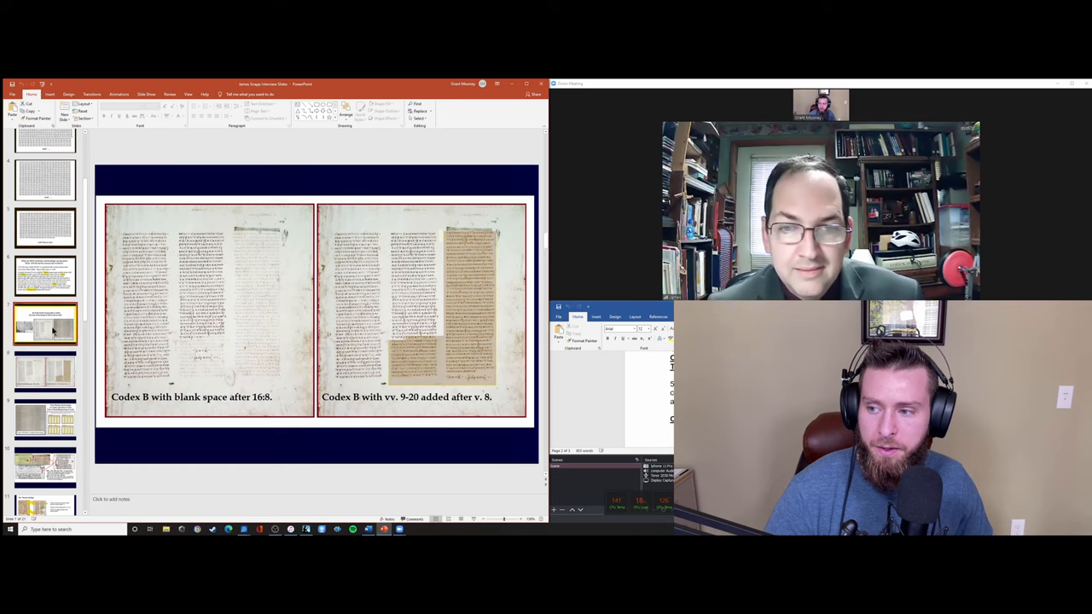
# - Show the slide 7 thumbnail, then return to the Codex B comparison slide
pyautogui.click(45, 371)
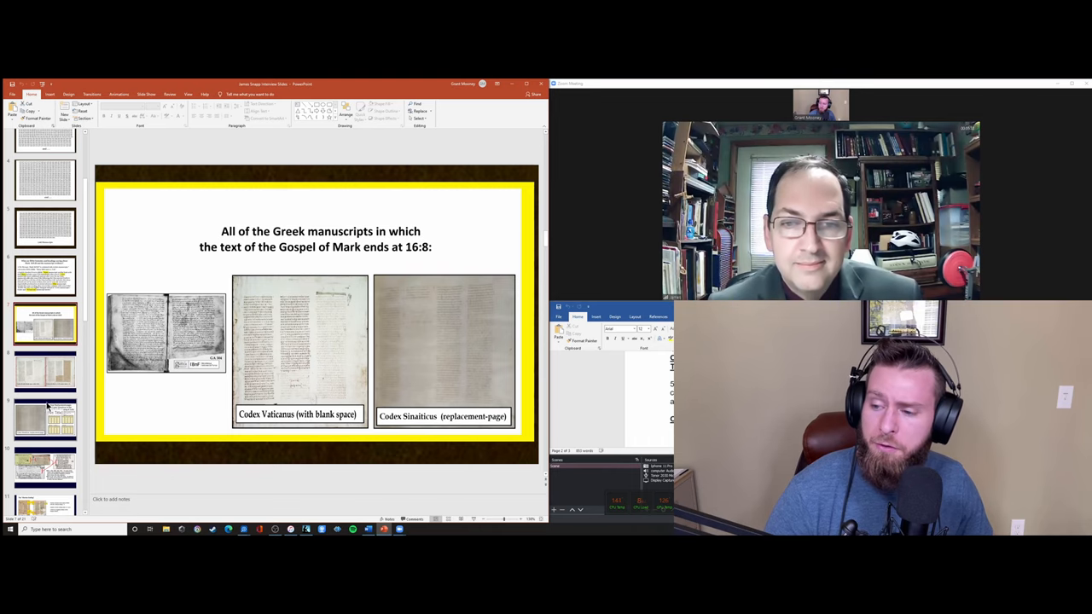
pyautogui.click(45, 418)
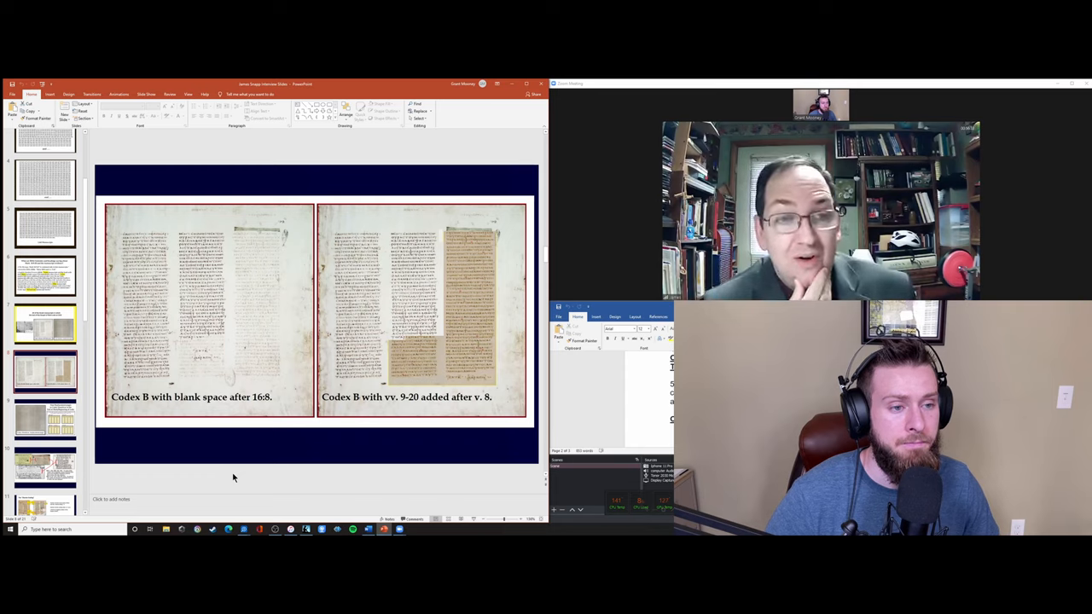
pyautogui.moveTo(239, 481)
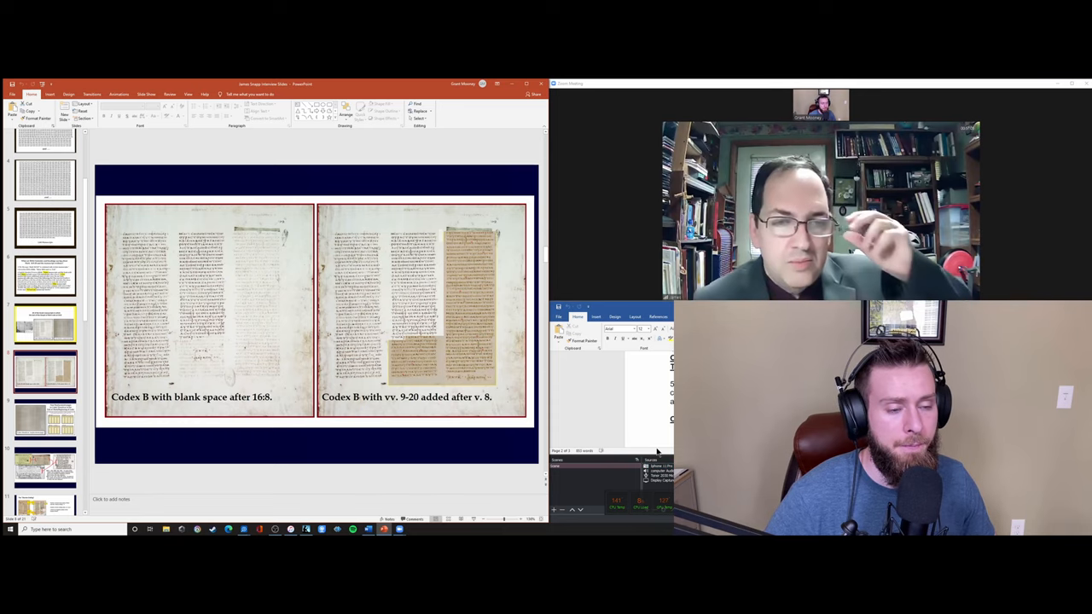
pyautogui.moveTo(621, 429)
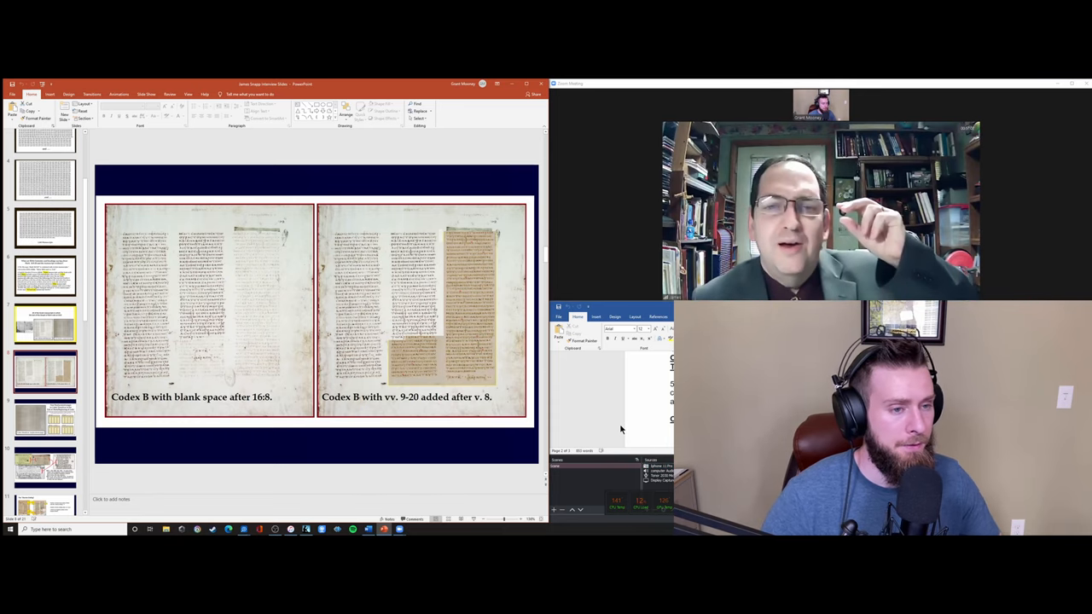